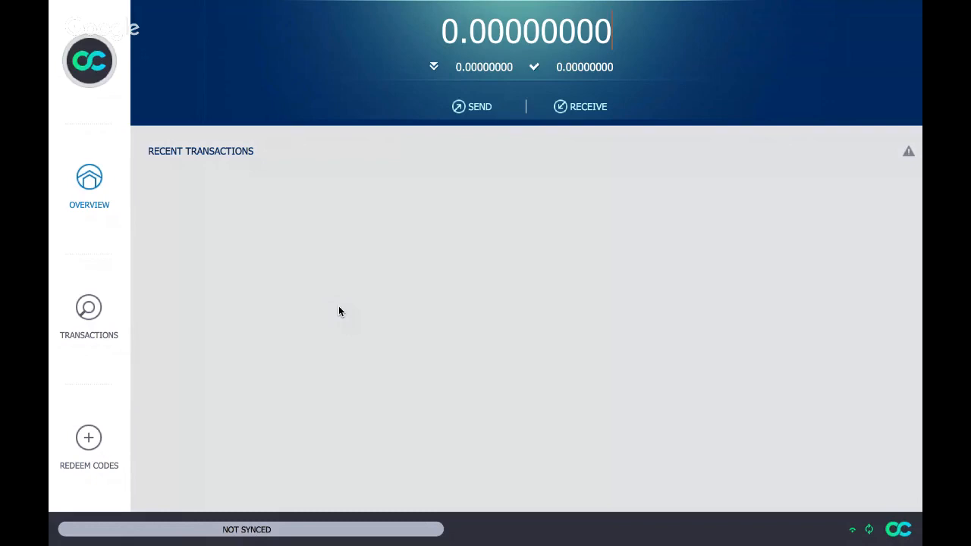
mouse_move(323, 265)
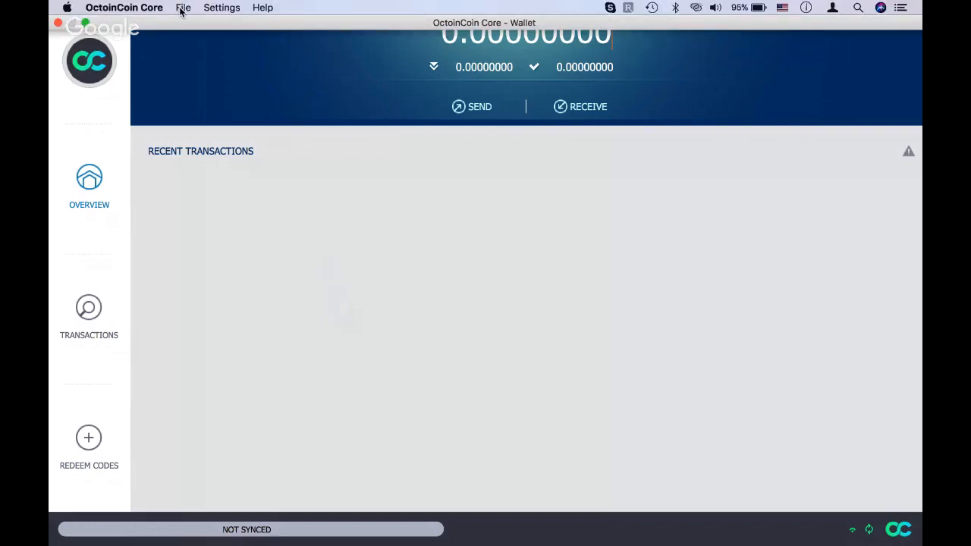
Step: Choose Backup Wallet from the File menu to open the backup save dialog
click(182, 7)
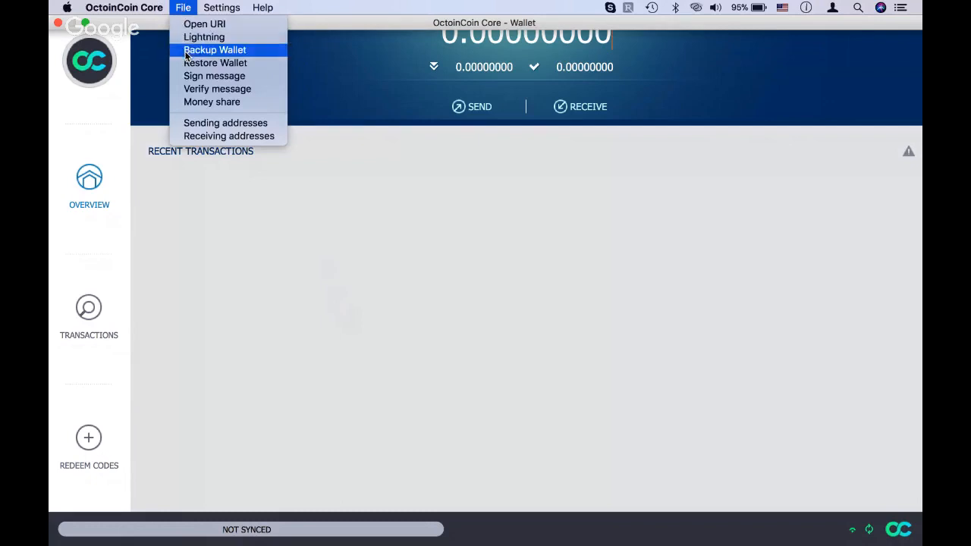
click(215, 49)
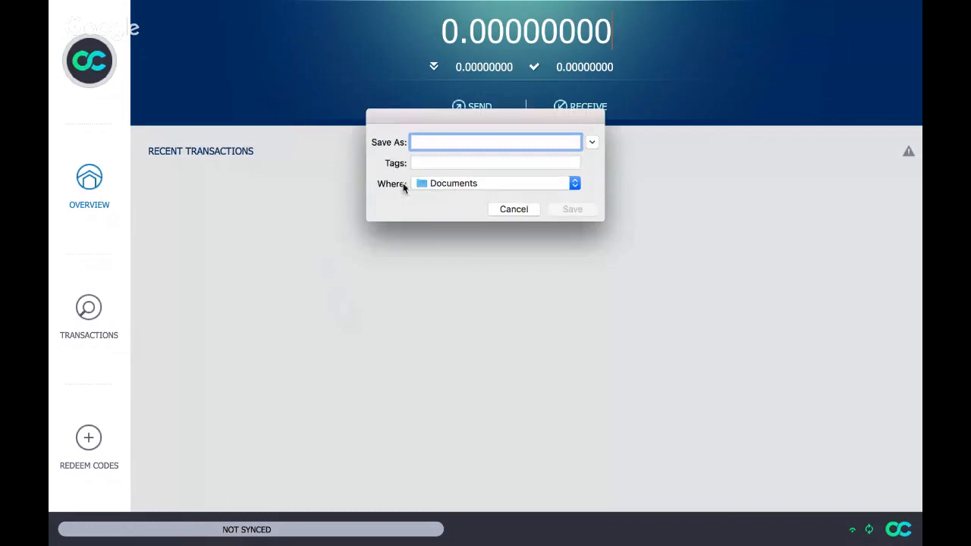
Step: Enter '01.02.2018 back up wallet' as the backup file name, saving to Documents
text(01)
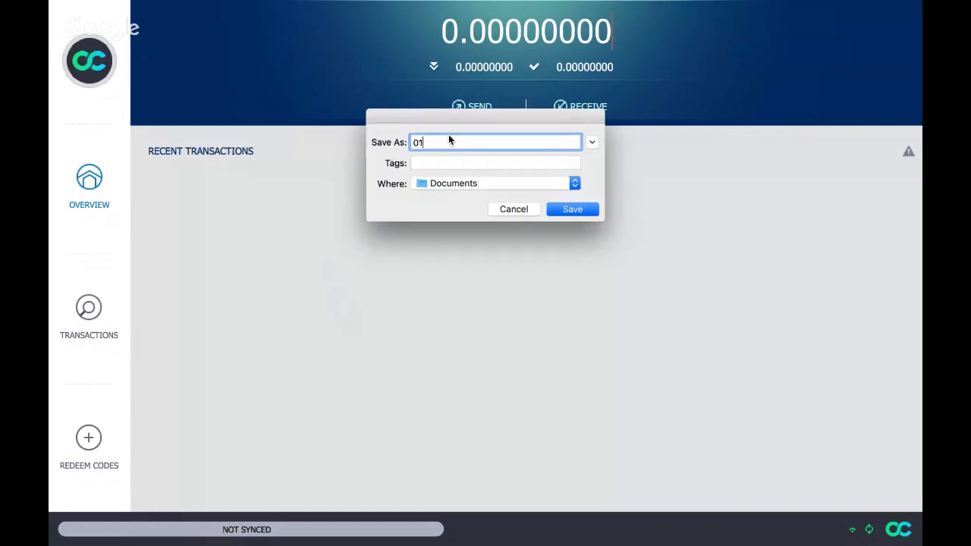
text(.)
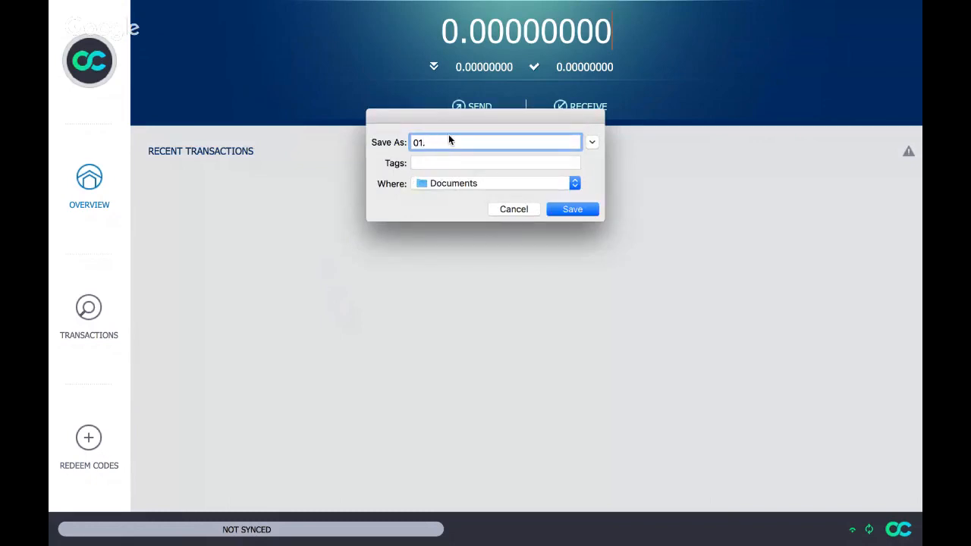
text(02.2018 ba)
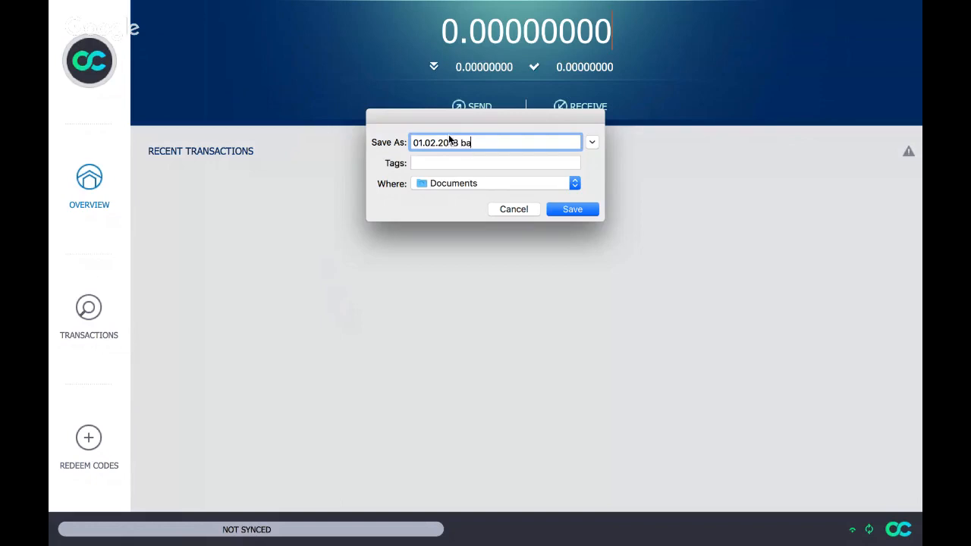
text(c)
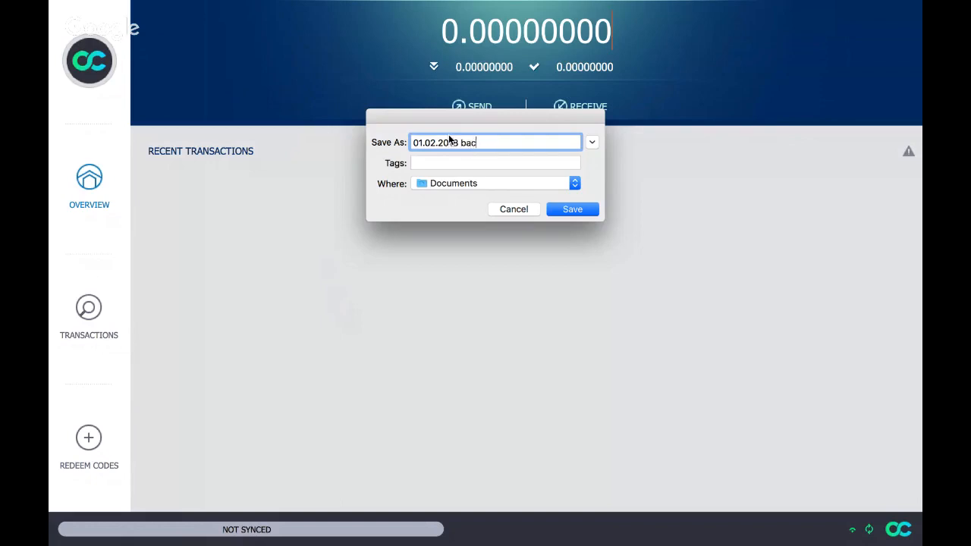
text(k up wallet)
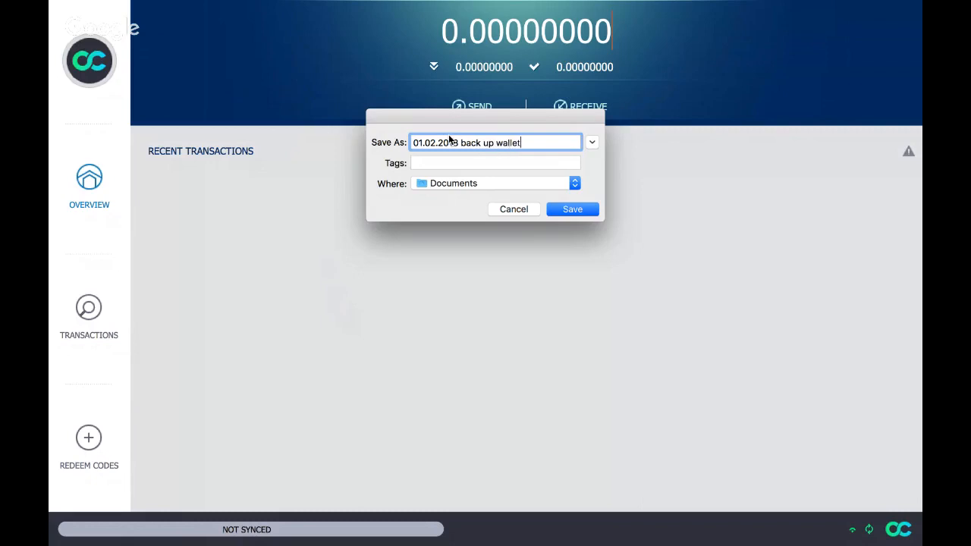
mouse_move(422, 183)
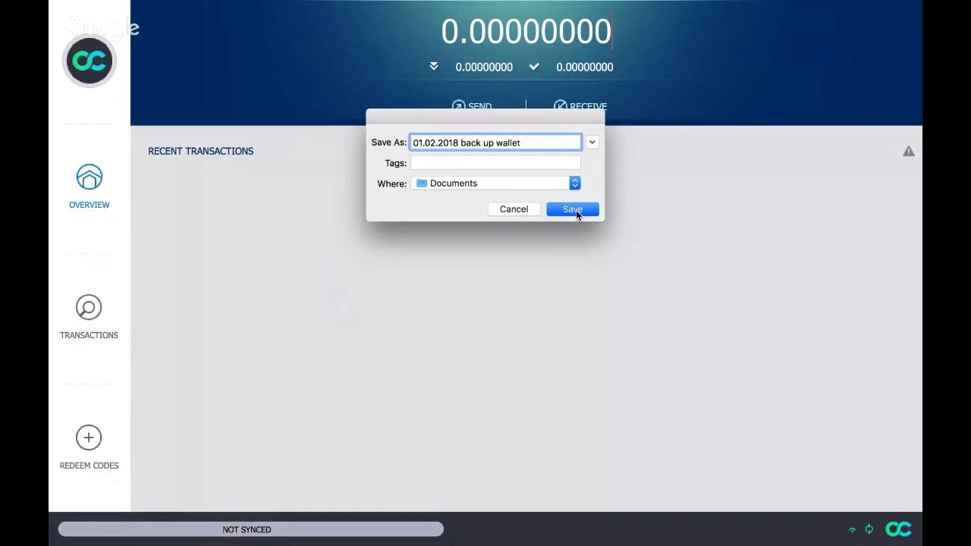
Step: Save the '01.02.2018 back up wallet' backup into Documents
click(572, 210)
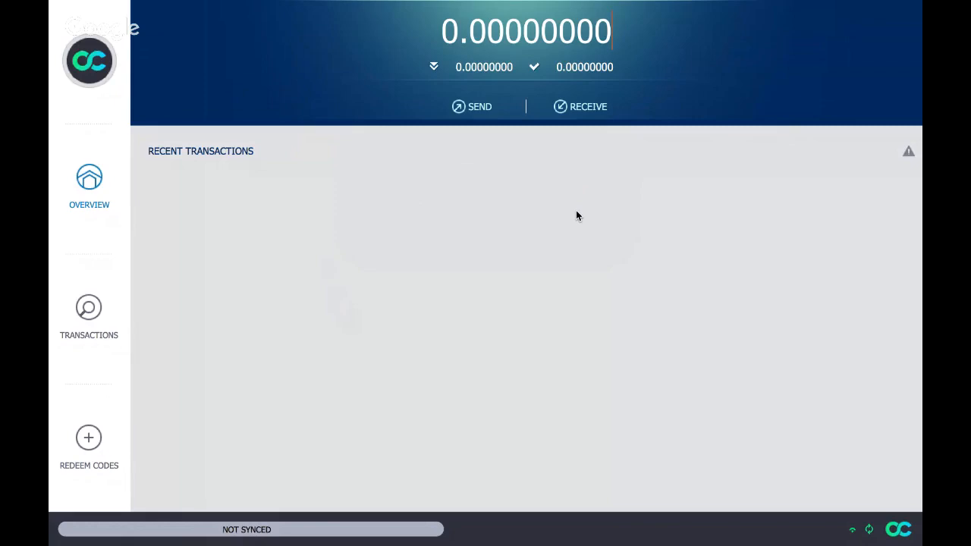
mouse_move(583, 216)
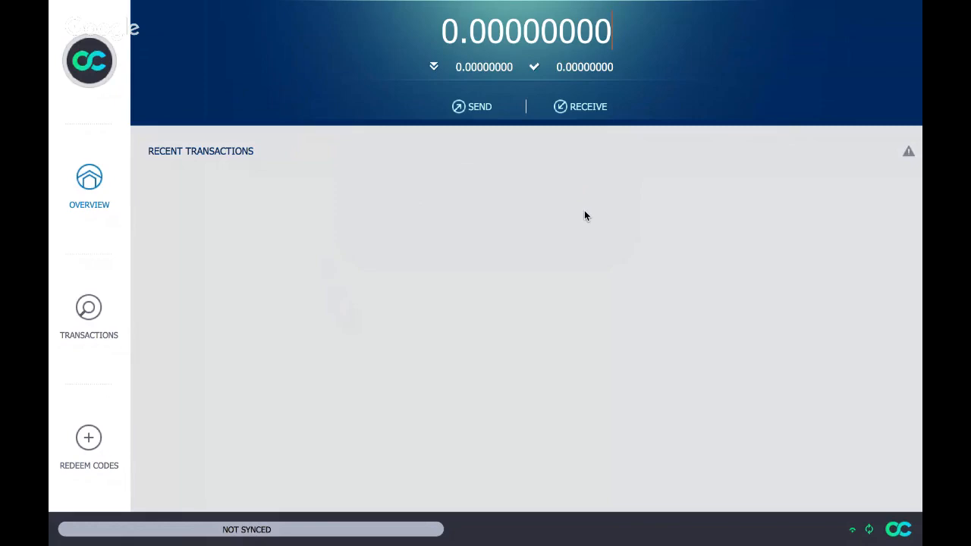